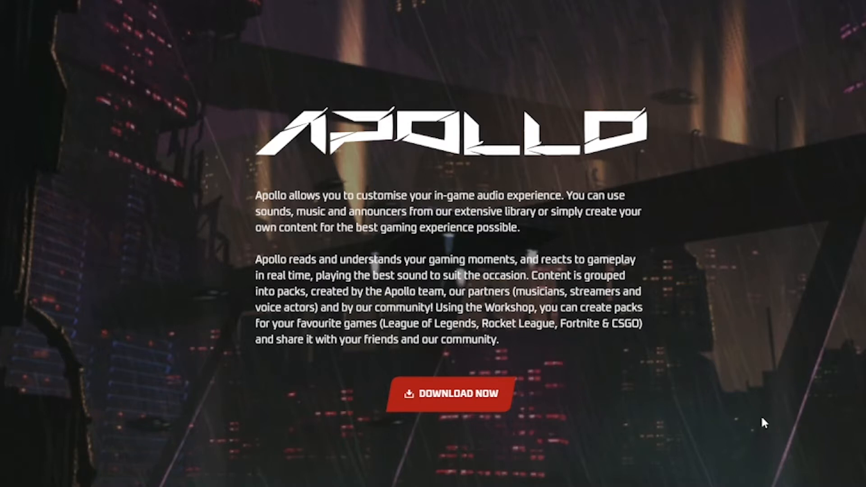
mouse_move(449, 393)
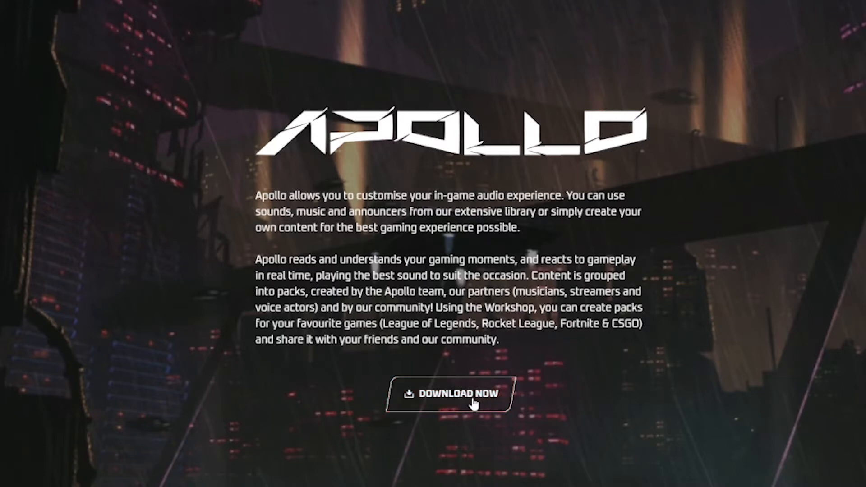
Start downloading the Apollo desktop app from the website's Download Now button
left_click(453, 394)
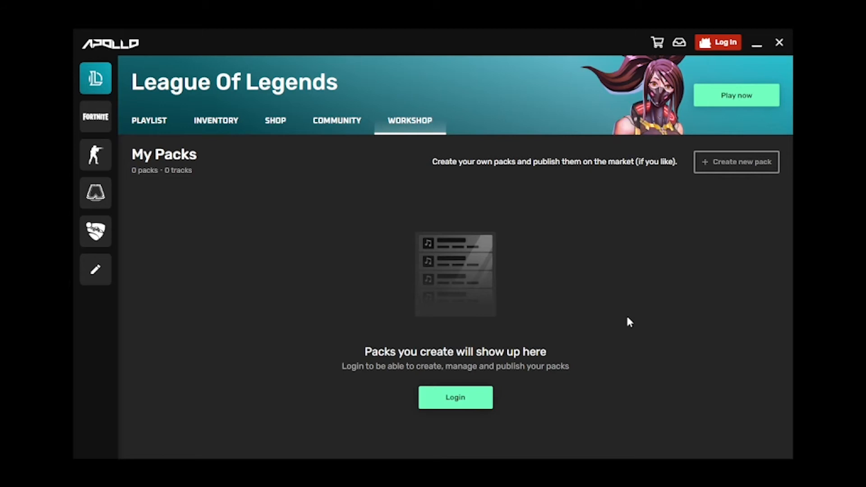
Bring up the login prompt offering Twitch, Discord, Steam and Overwolf sign-in
left_click(718, 42)
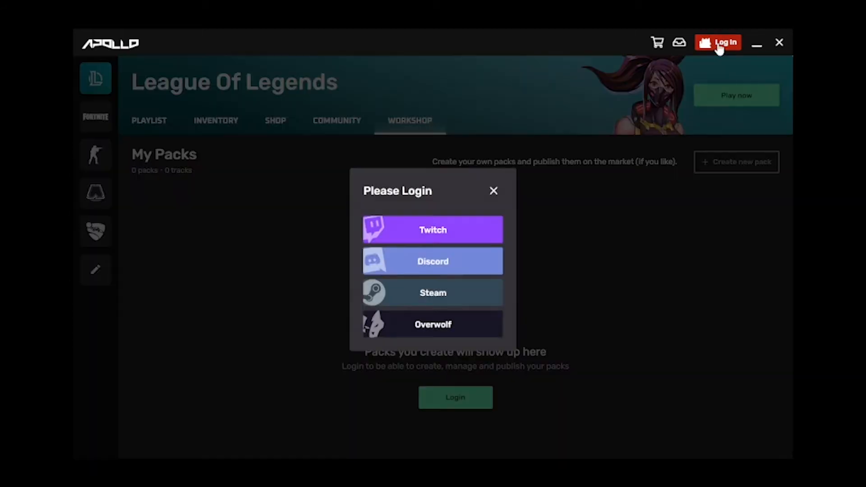
mouse_move(486, 216)
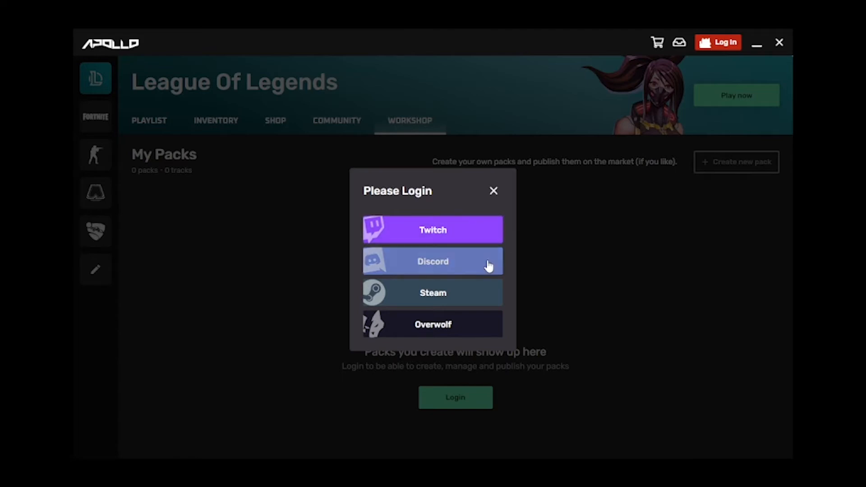
mouse_move(477, 332)
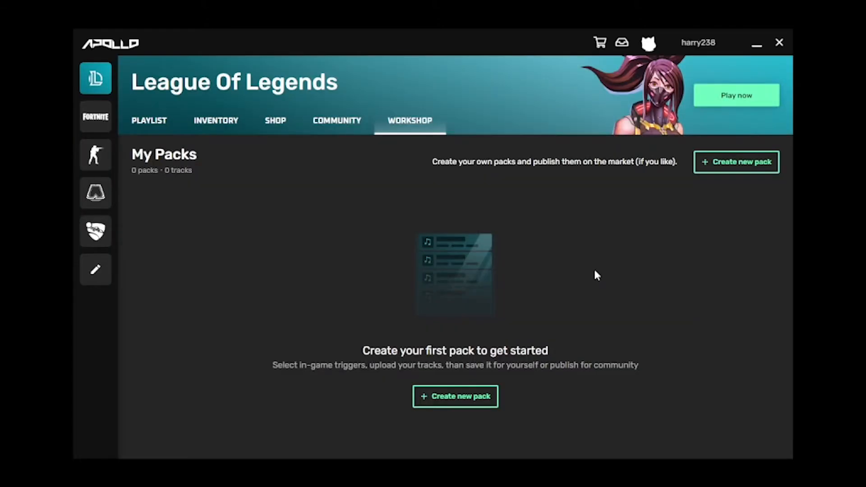
mouse_move(424, 260)
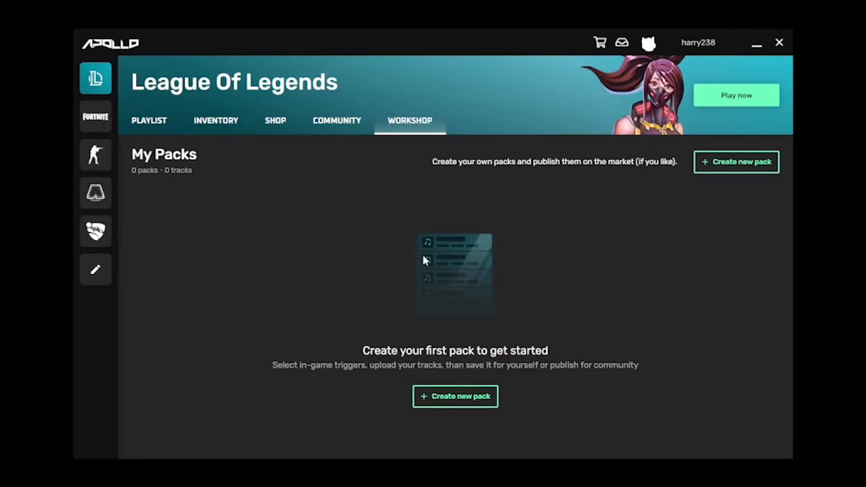
mouse_move(154, 207)
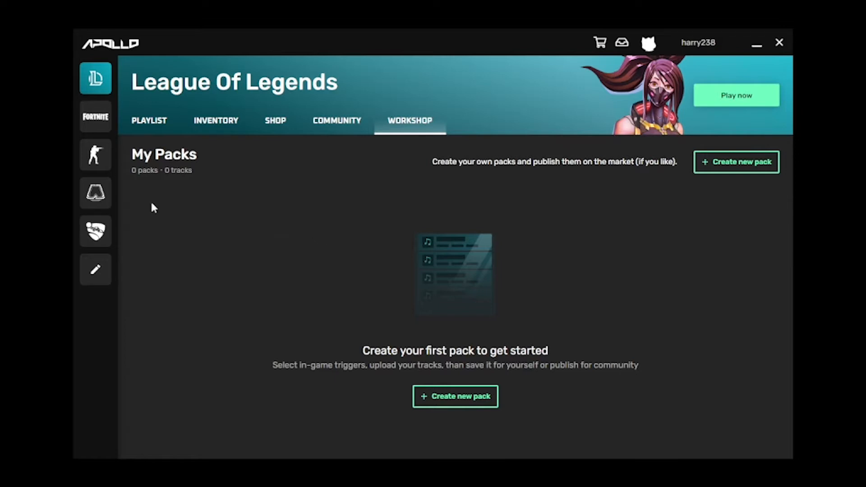
mouse_move(105, 84)
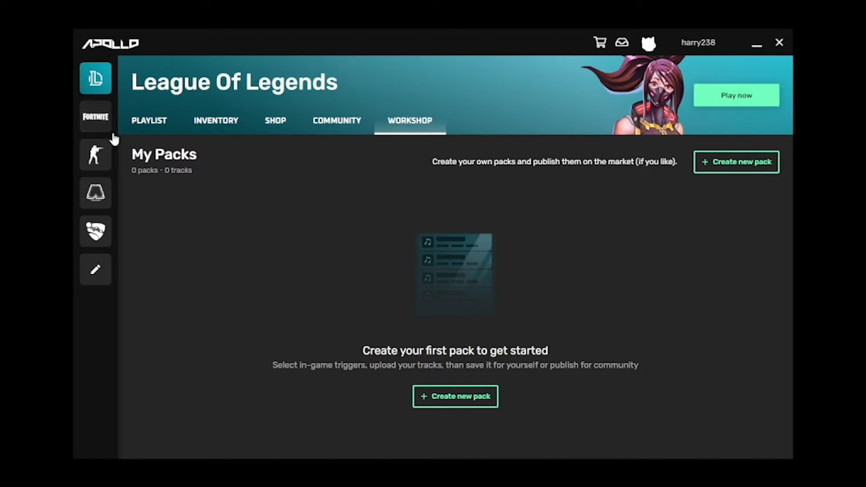
mouse_move(105, 206)
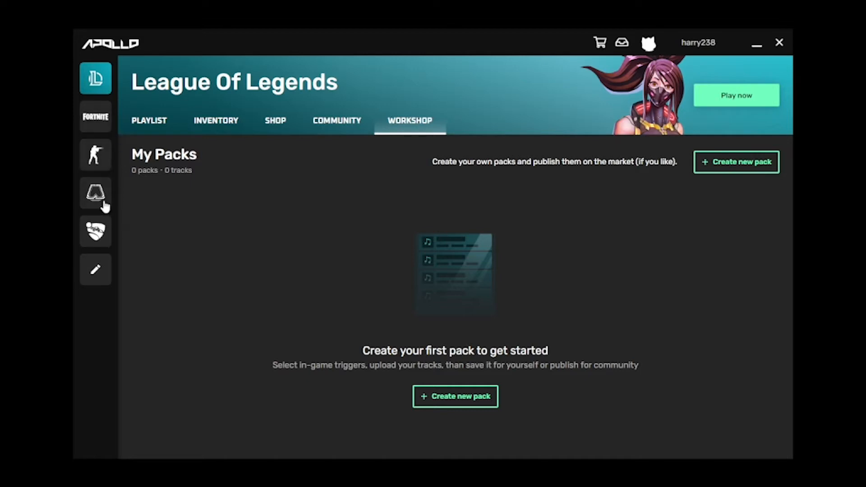
mouse_move(275, 280)
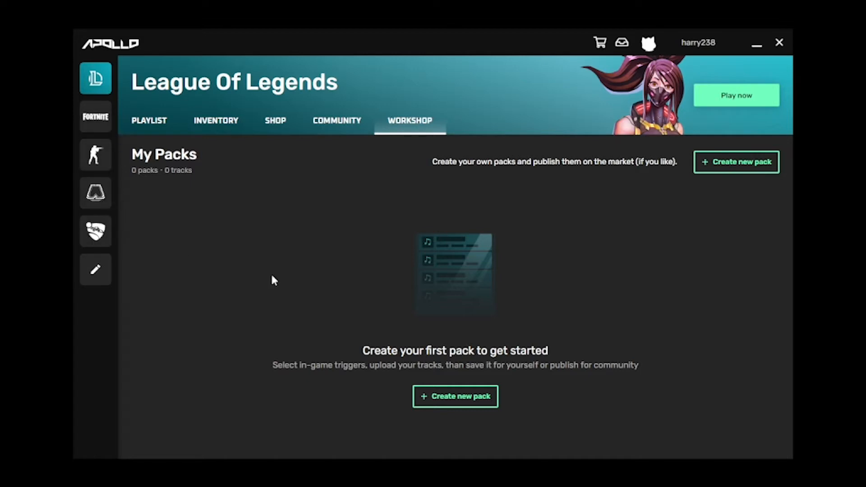
mouse_move(642, 302)
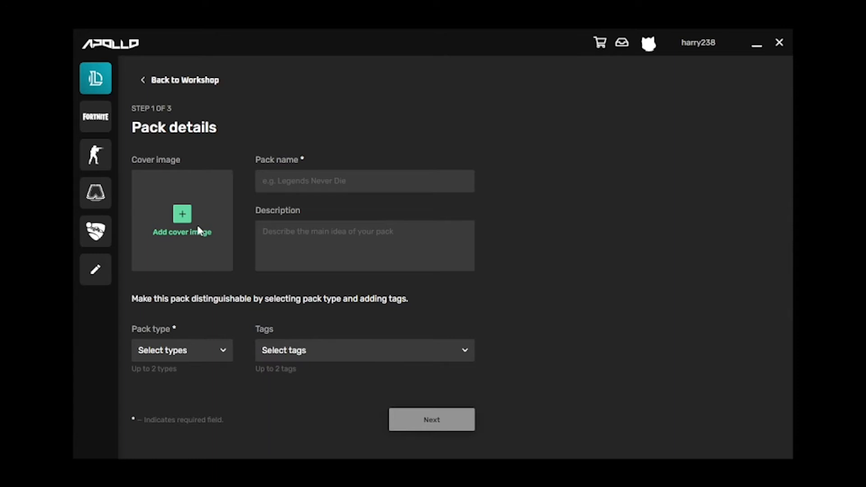
Set Cat.jpg as the pack cover and name/describe the pack 'Test'
left_click(181, 220)
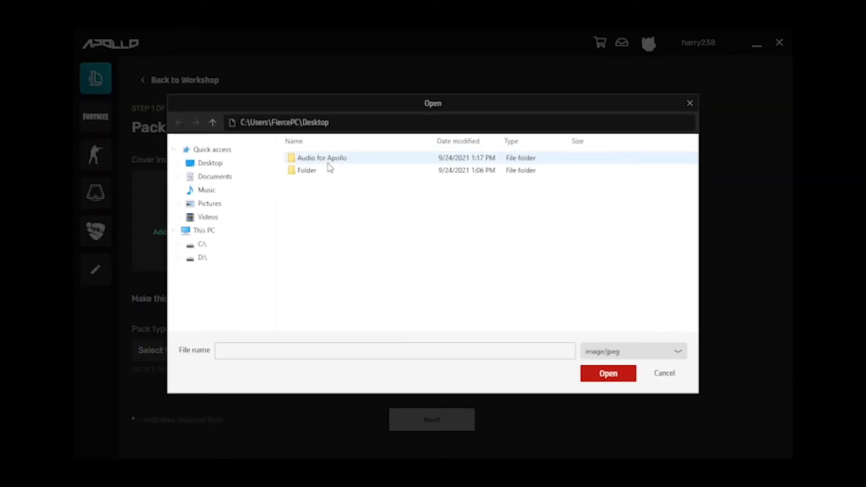
left_click(608, 373)
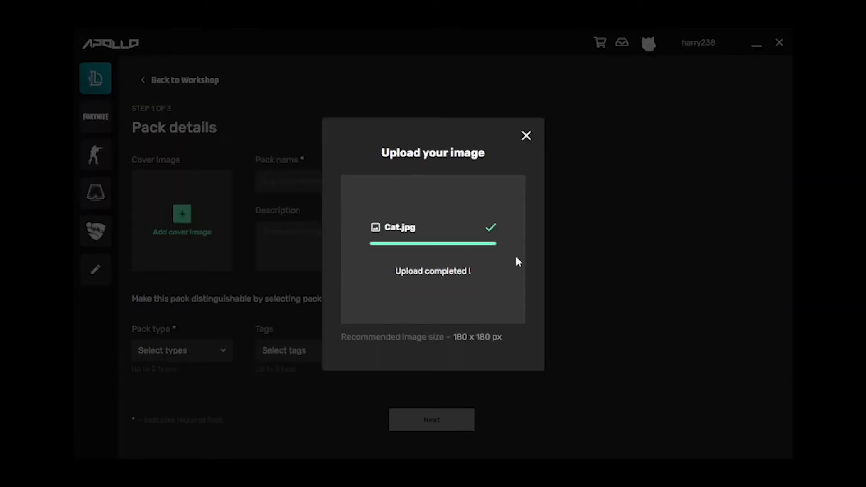
left_click(525, 136)
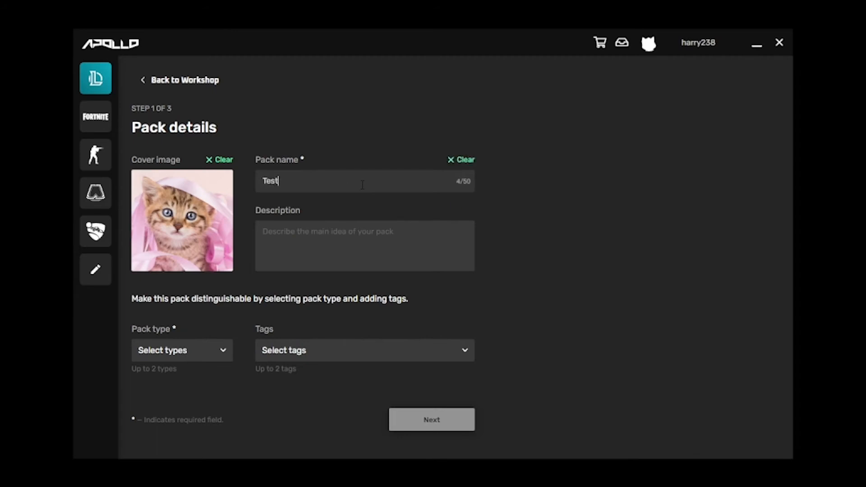
type("T")
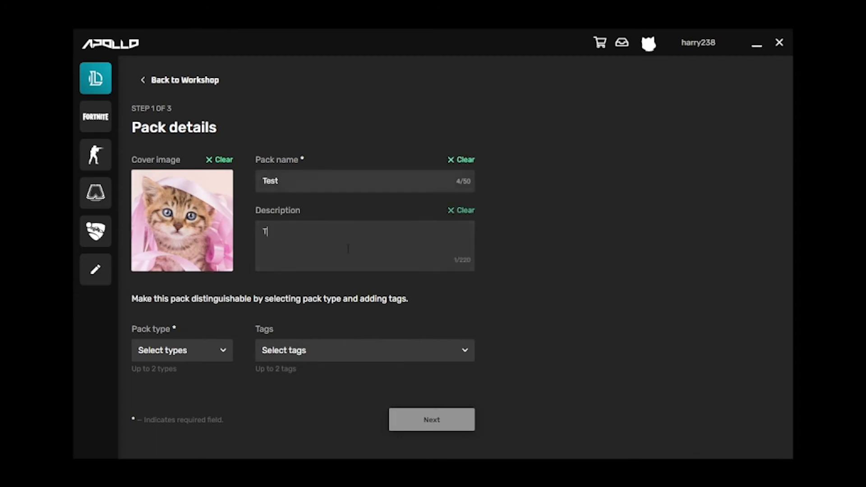
Mark the pack as Announcer and Meme types with CHEERFUL and RELAXING tags
left_click(182, 350)
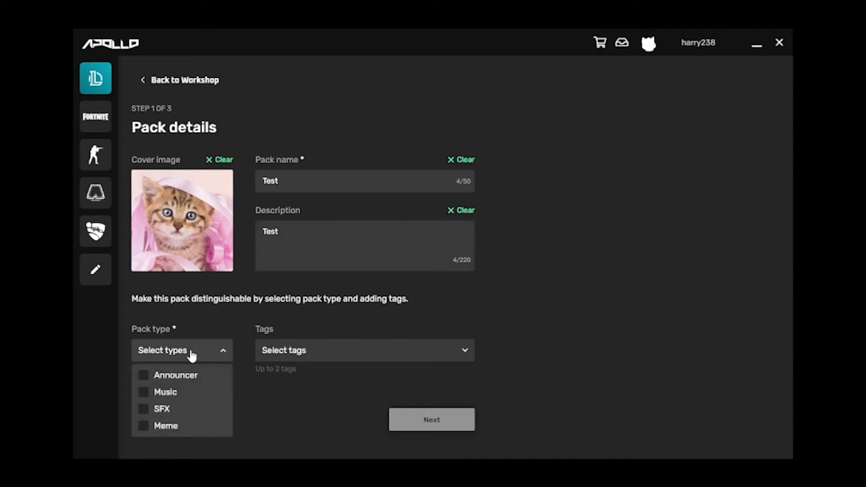
left_click(143, 375)
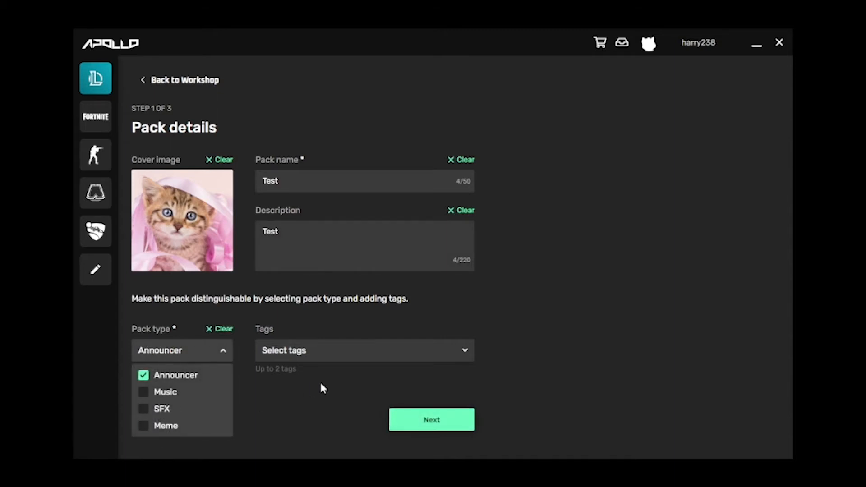
left_click(143, 426)
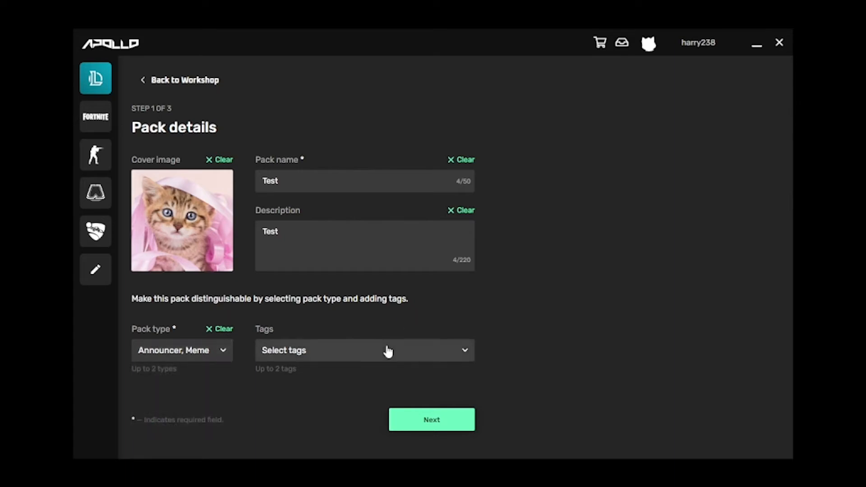
left_click(364, 349)
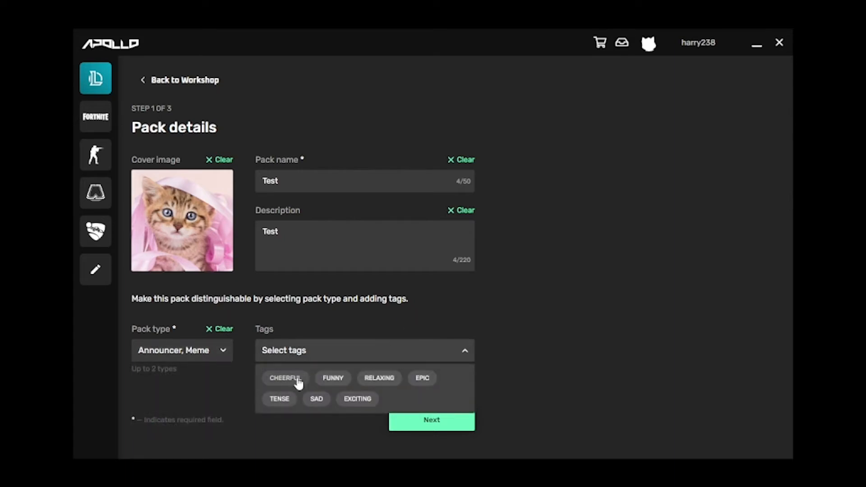
left_click(379, 377)
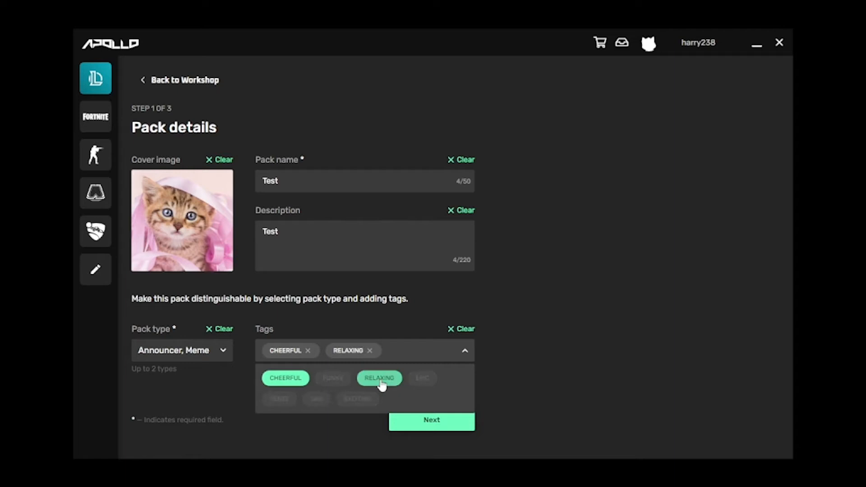
left_click(431, 420)
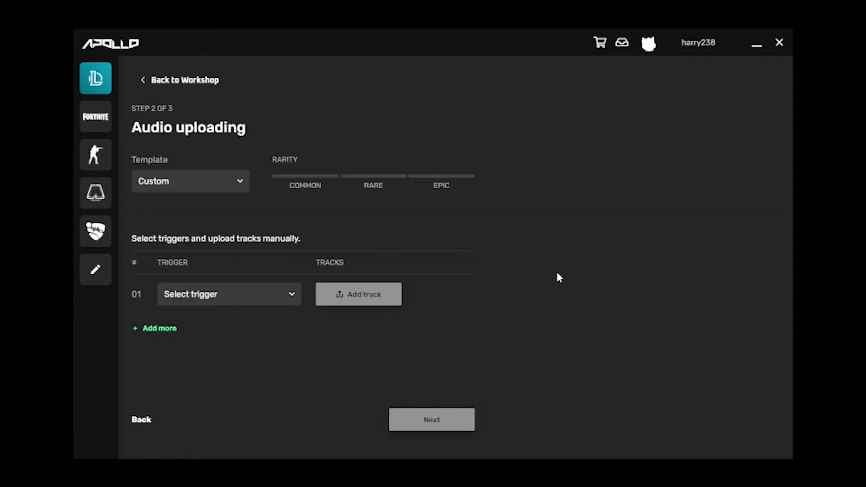
mouse_move(229, 204)
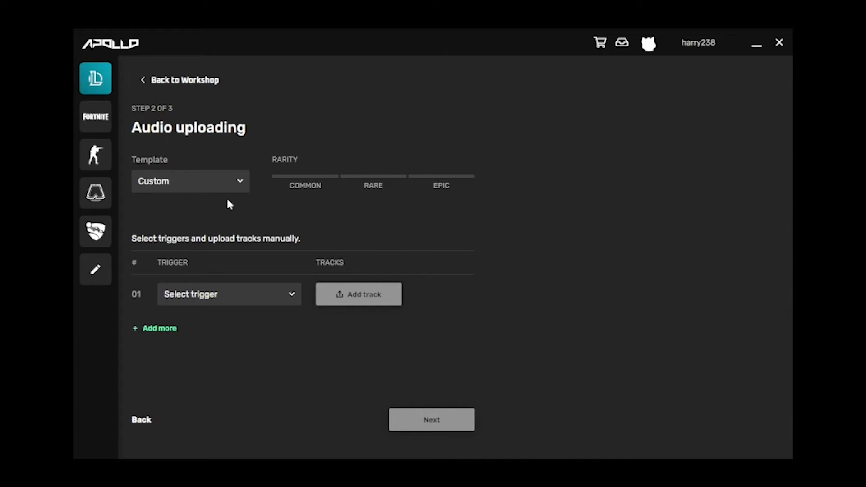
mouse_move(230, 187)
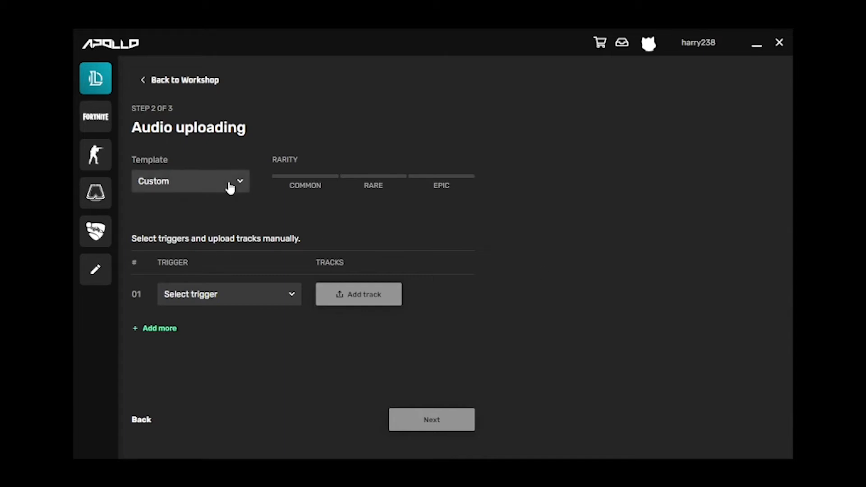
Keep the Custom template and choose Welcome SR as row 01's trigger, ready for a track
left_click(189, 181)
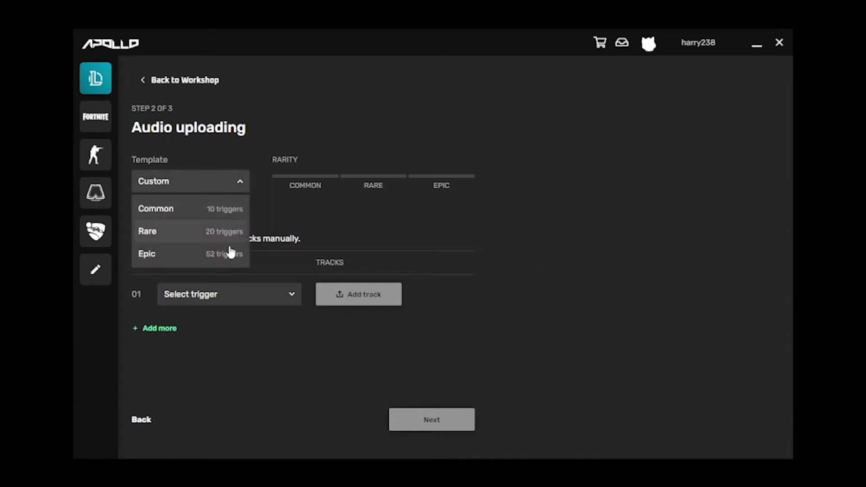
left_click(189, 182)
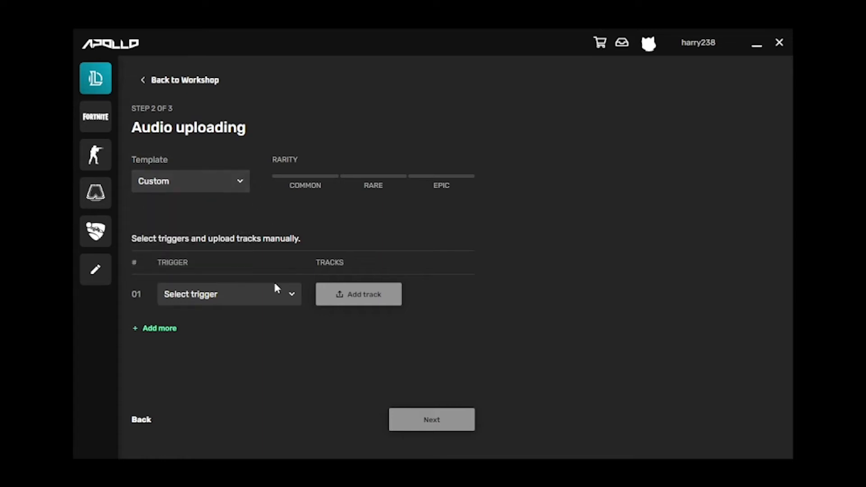
left_click(226, 294)
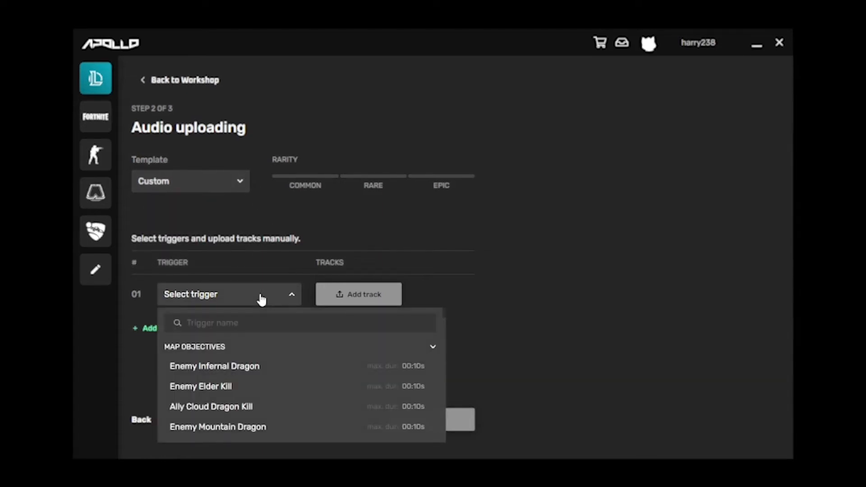
type("welcome")
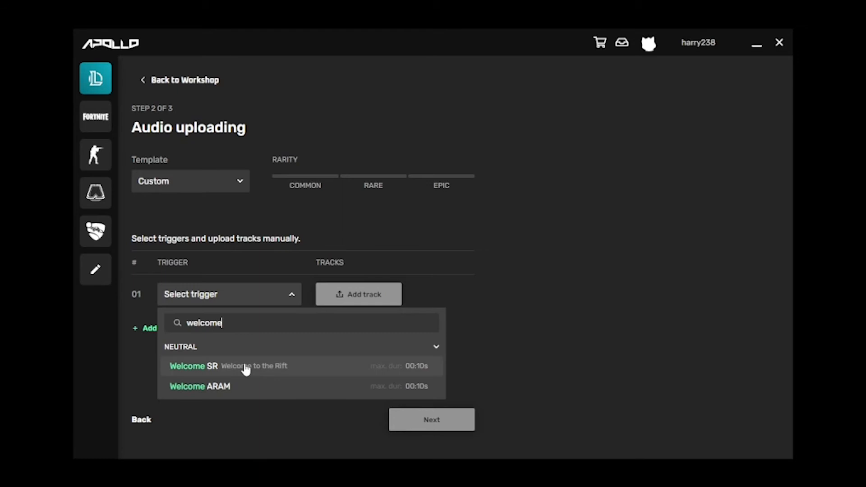
left_click(194, 366)
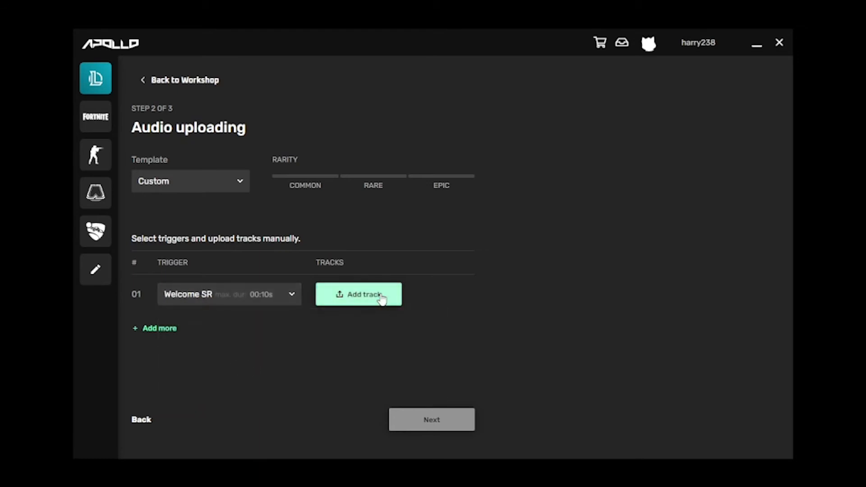
left_click(357, 293)
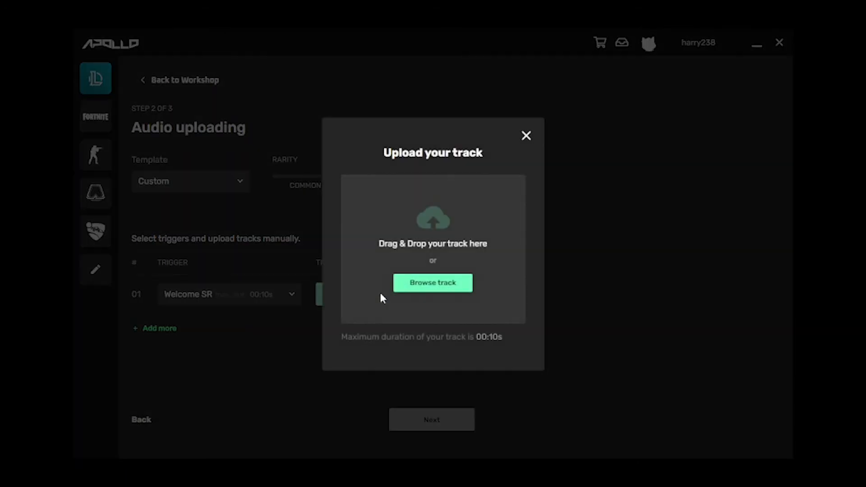
Attach Audio 1.mp3 from the Audio for Apollo folder as the Welcome SR track
left_click(432, 282)
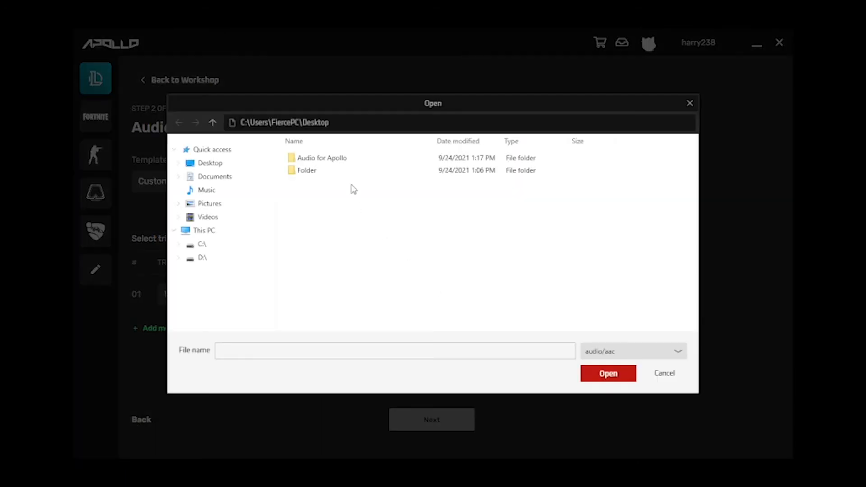
double_click(321, 157)
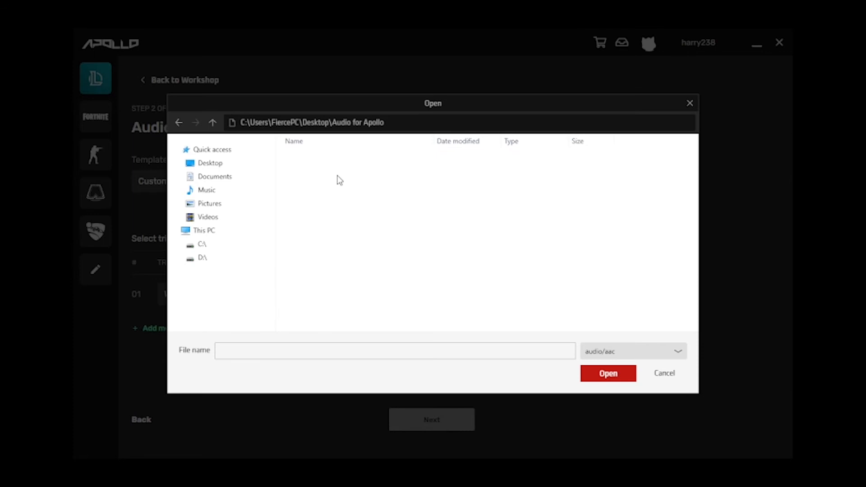
left_click(632, 351)
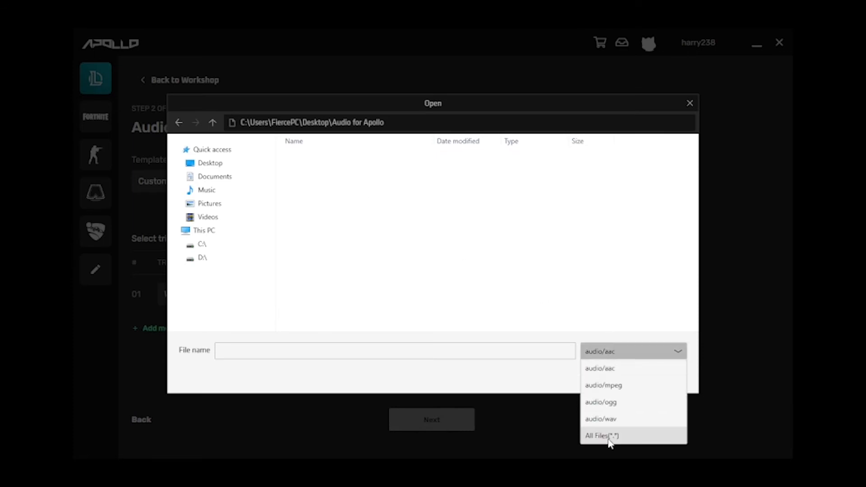
left_click(601, 435)
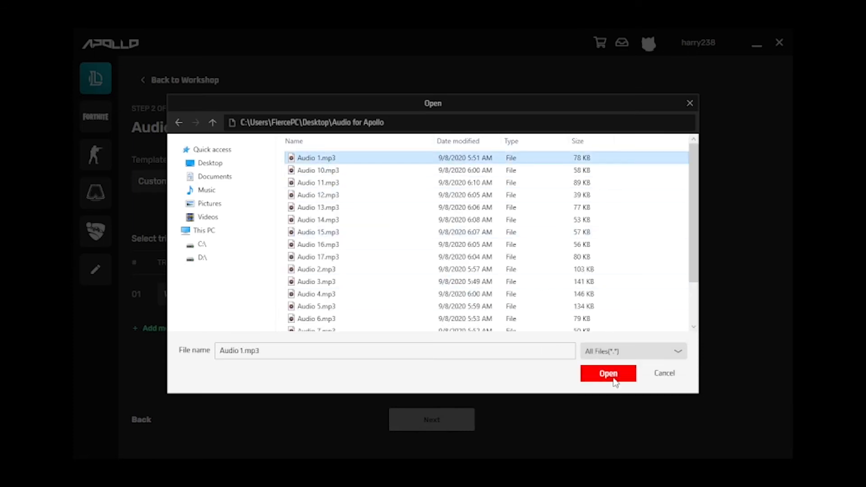
left_click(607, 373)
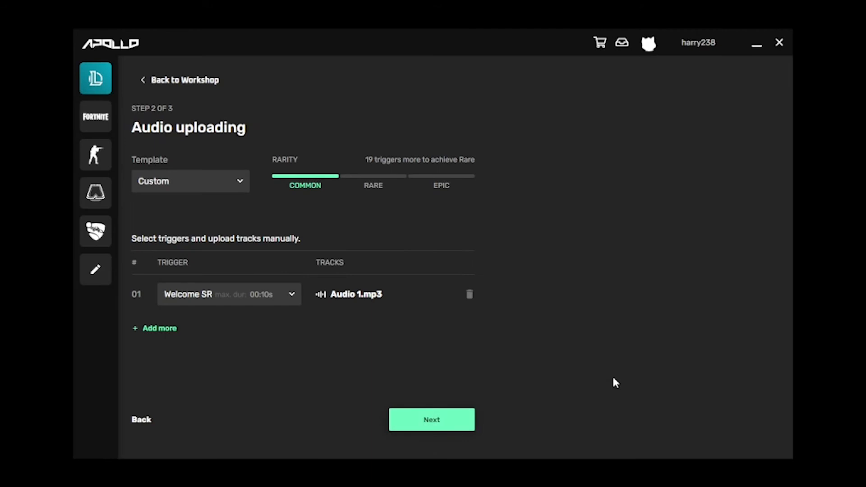
mouse_move(263, 366)
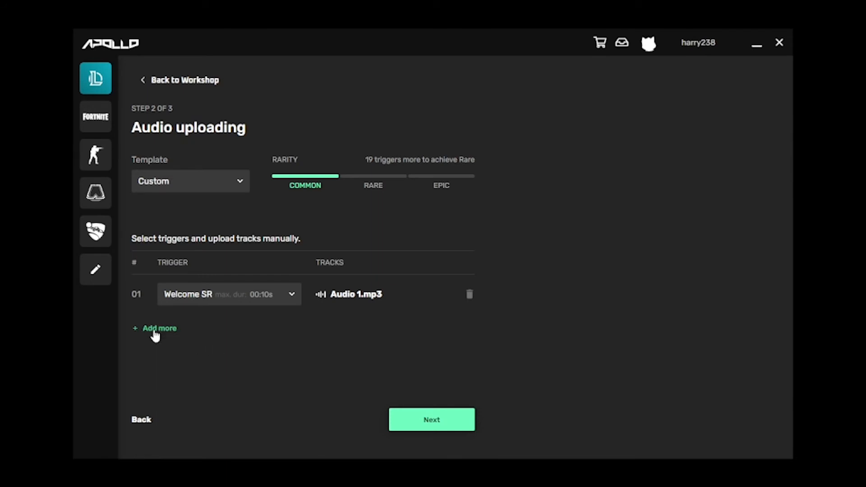
Add an extra trigger row, then continue to Saving options, skipping the unfilled triggers
left_click(160, 328)
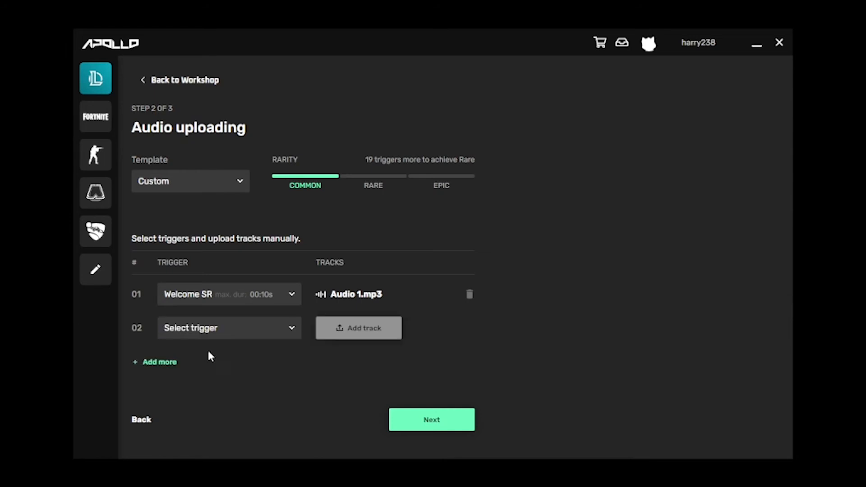
mouse_move(240, 342)
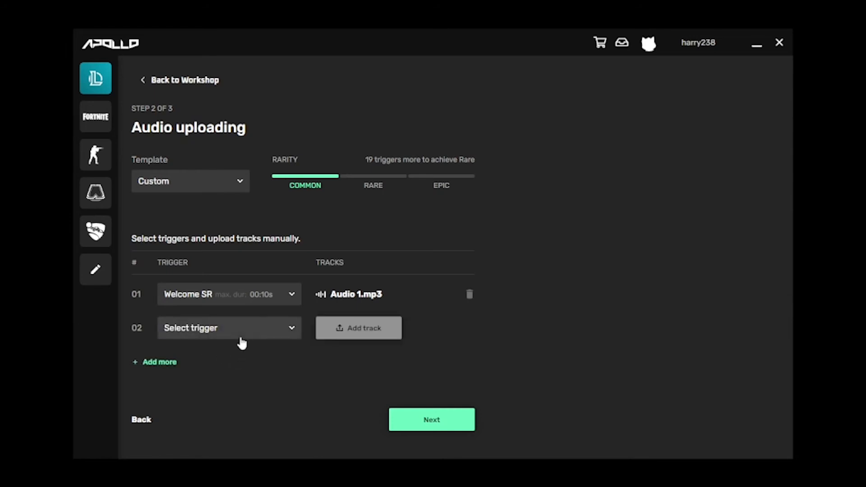
mouse_move(399, 160)
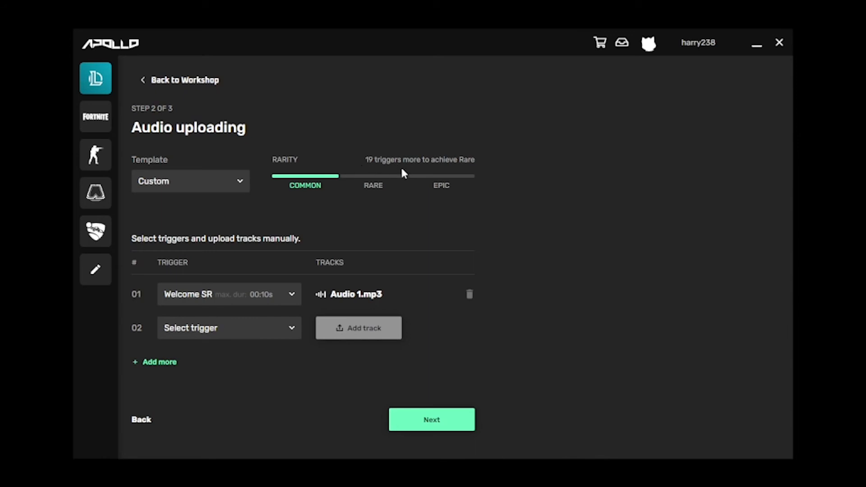
mouse_move(418, 172)
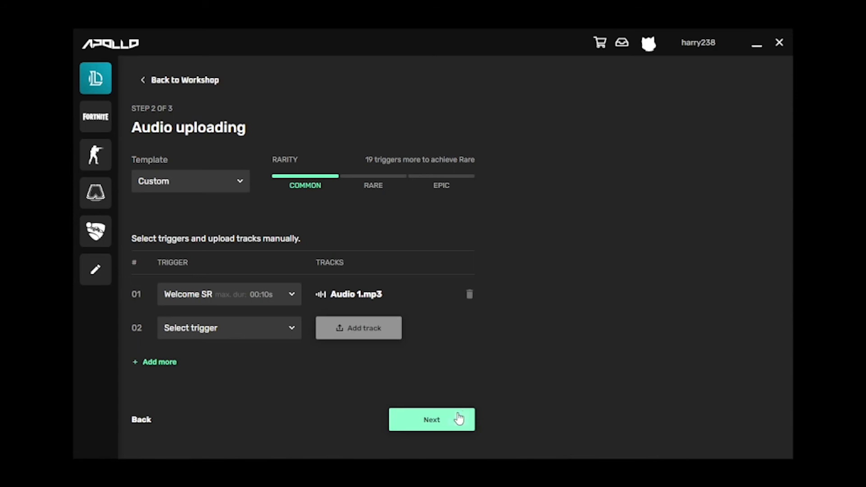
left_click(431, 420)
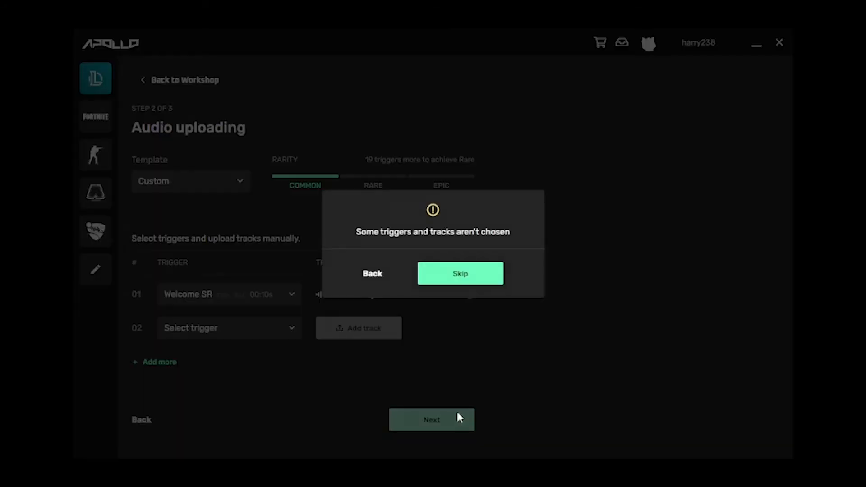
left_click(460, 273)
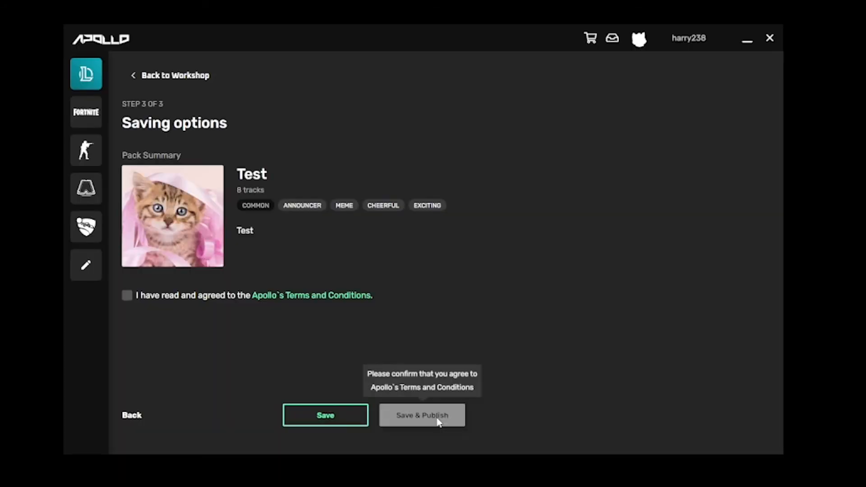
mouse_move(506, 419)
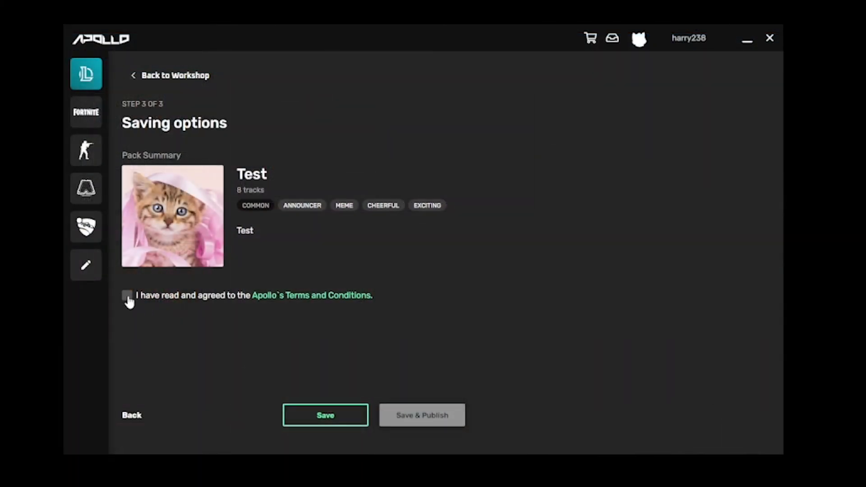
Tick agreement to Apollo's Terms and Conditions so the Test pack can be published
left_click(127, 295)
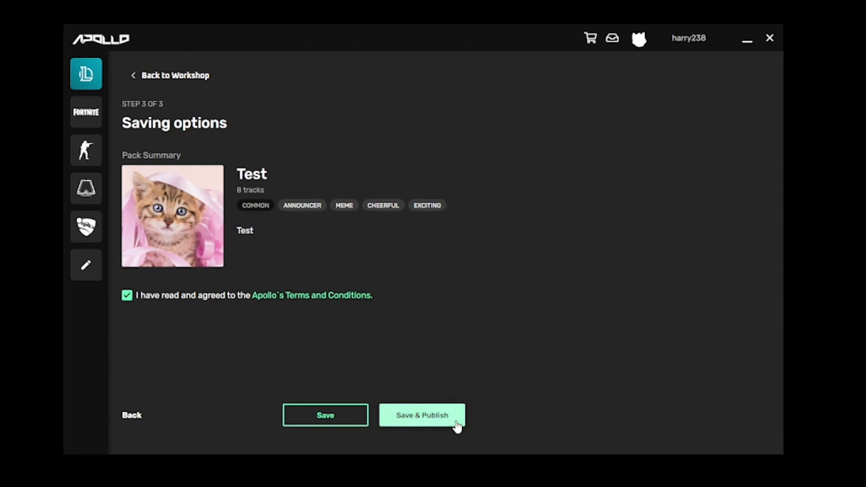
mouse_move(479, 344)
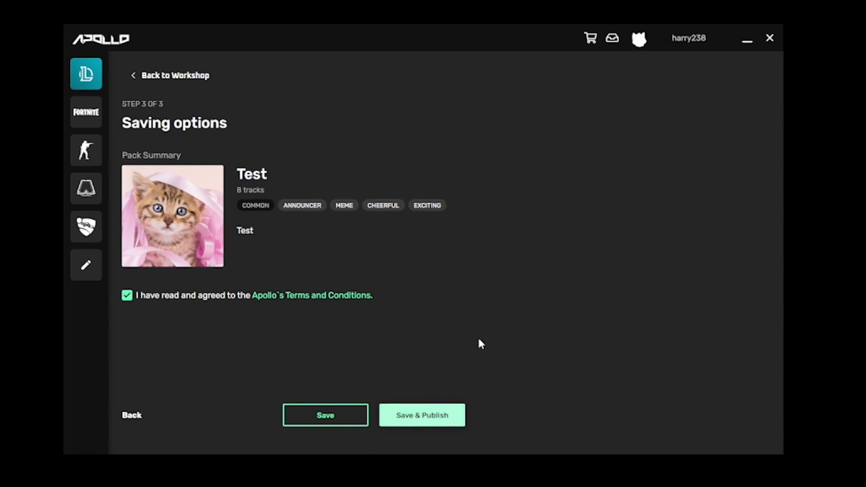